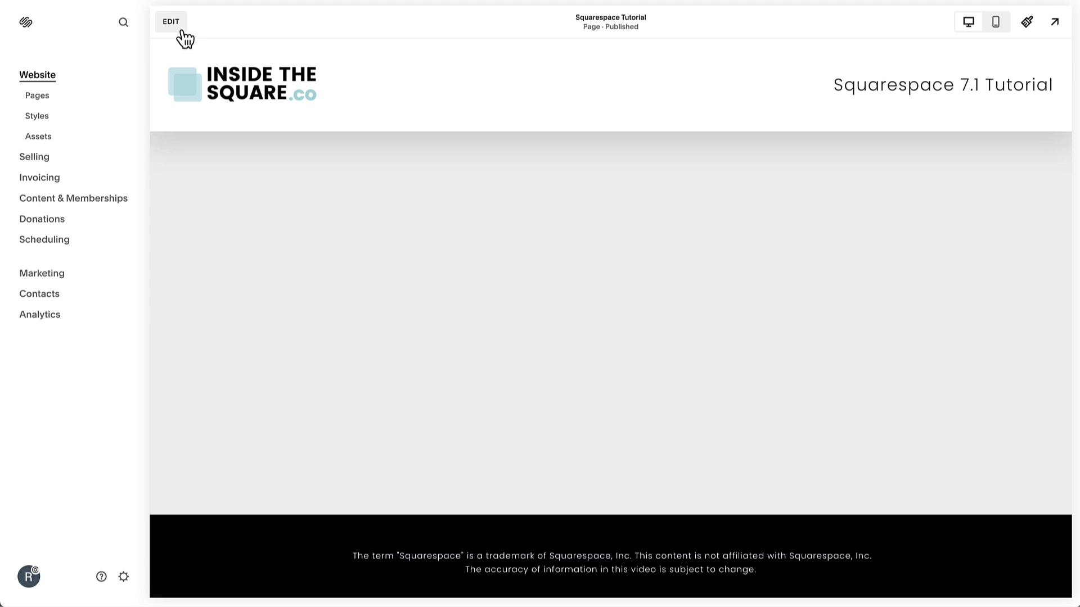
Step: Enter edit mode and insert a Calendar block (searched 'cal') into the empty section
click(171, 21)
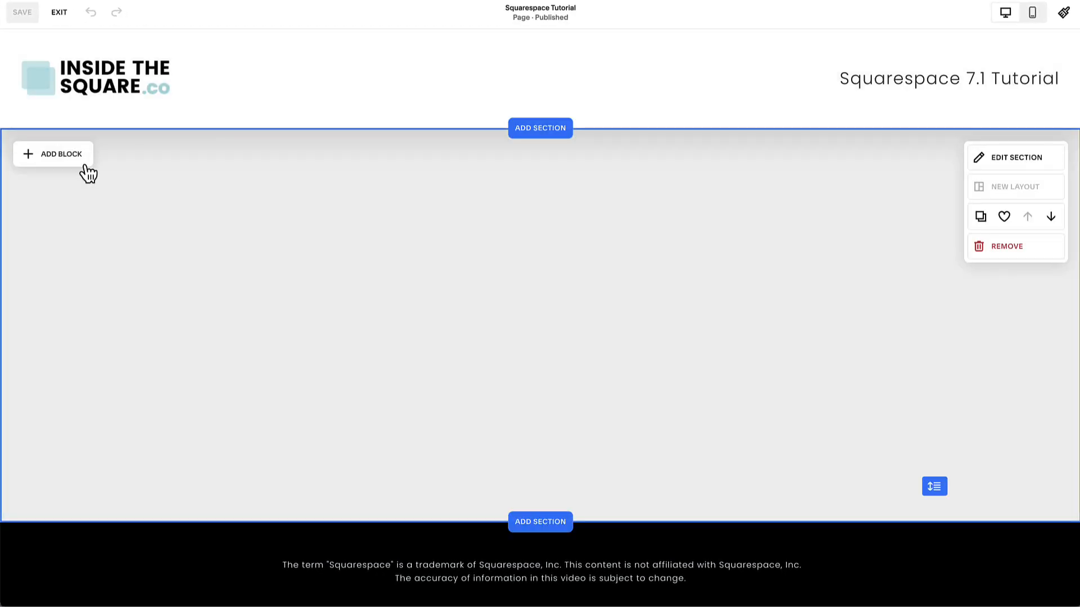
text(cal)
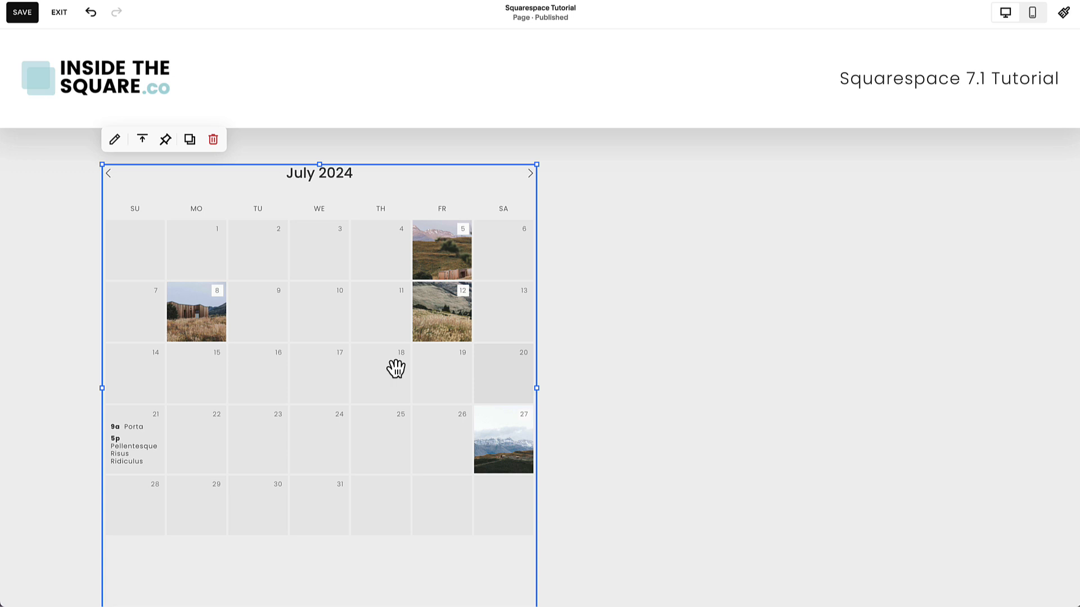
mouse_move(114, 139)
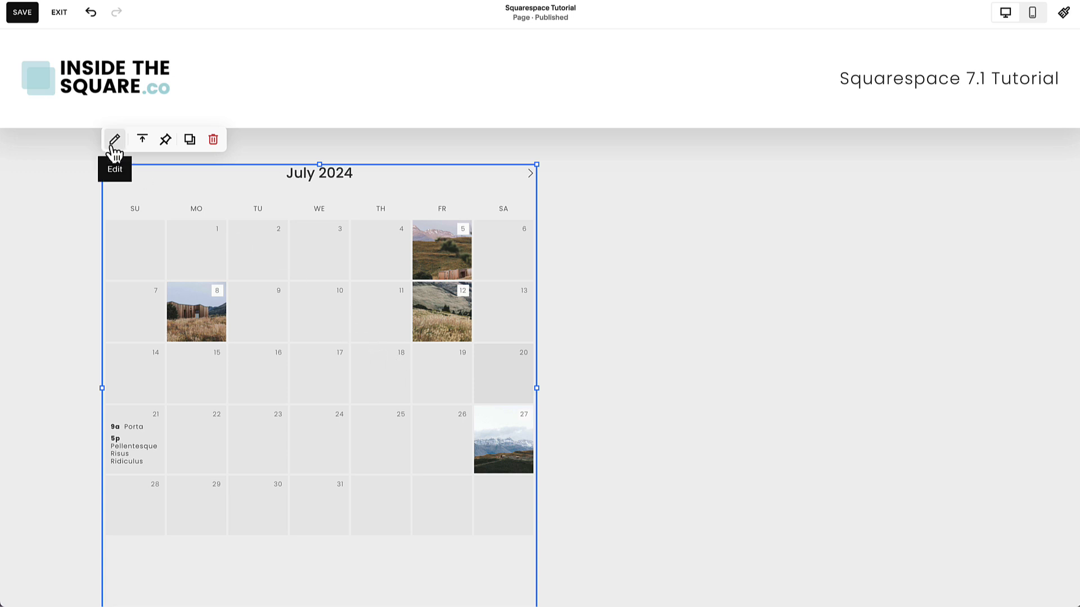
Step: Bring up the calendar block's settings listing Blog, Events and Store as sources
click(115, 138)
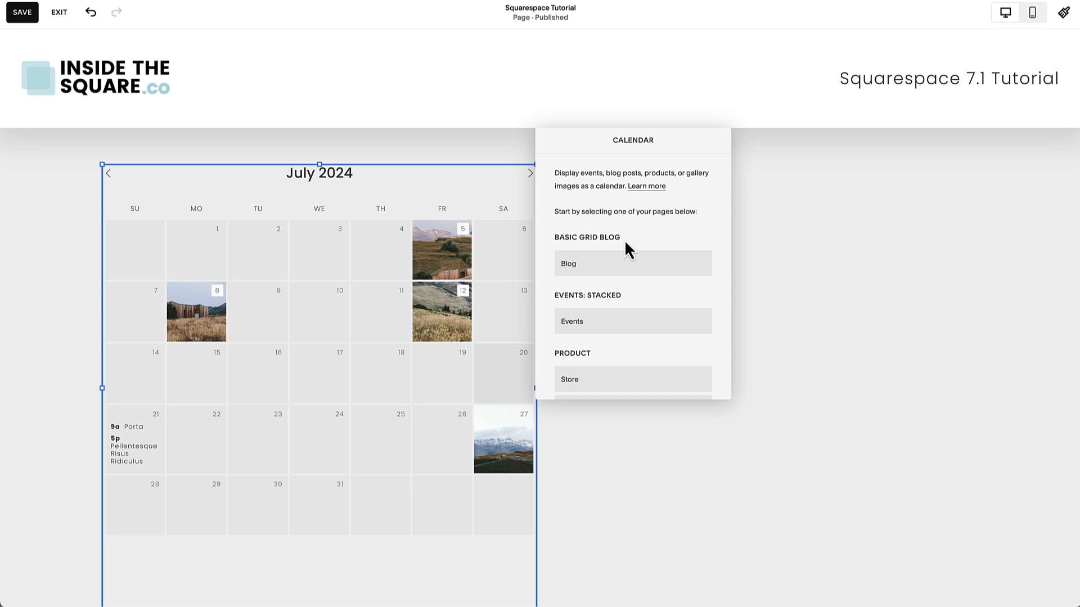
mouse_move(633, 364)
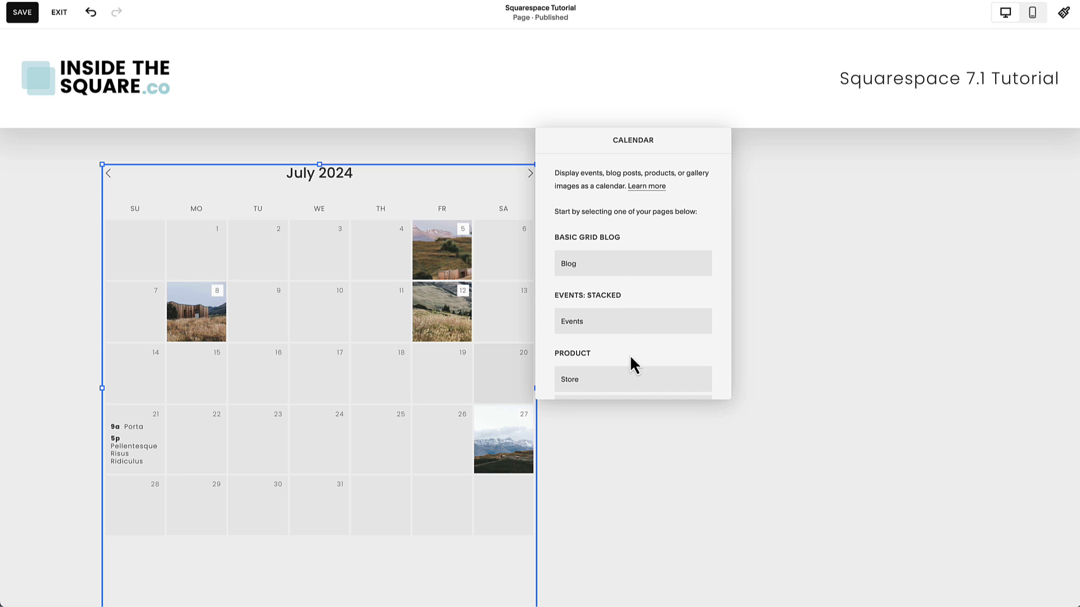
mouse_move(620, 275)
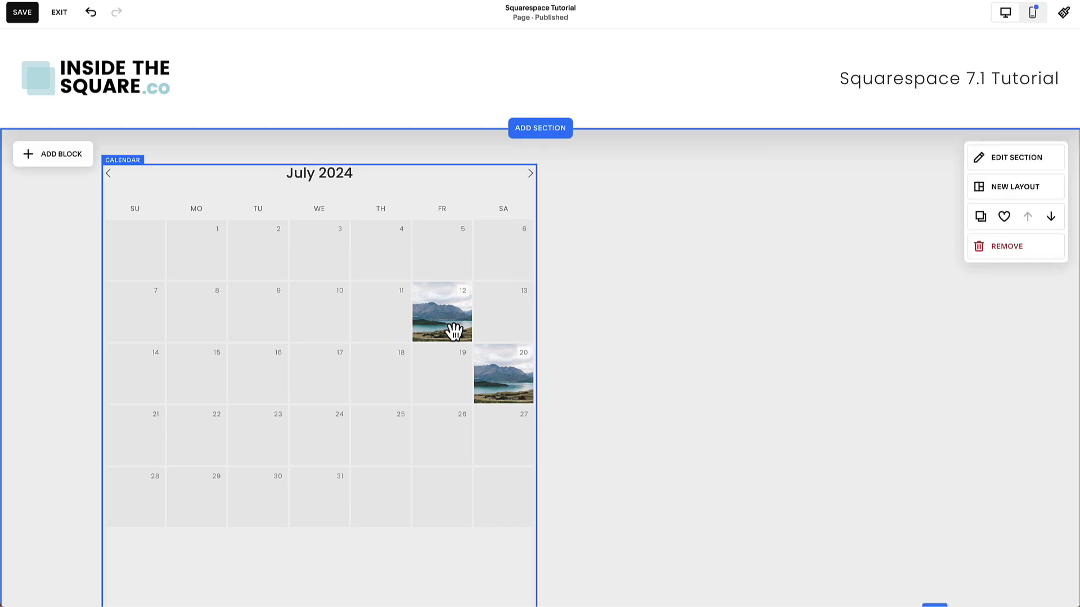
mouse_move(497, 382)
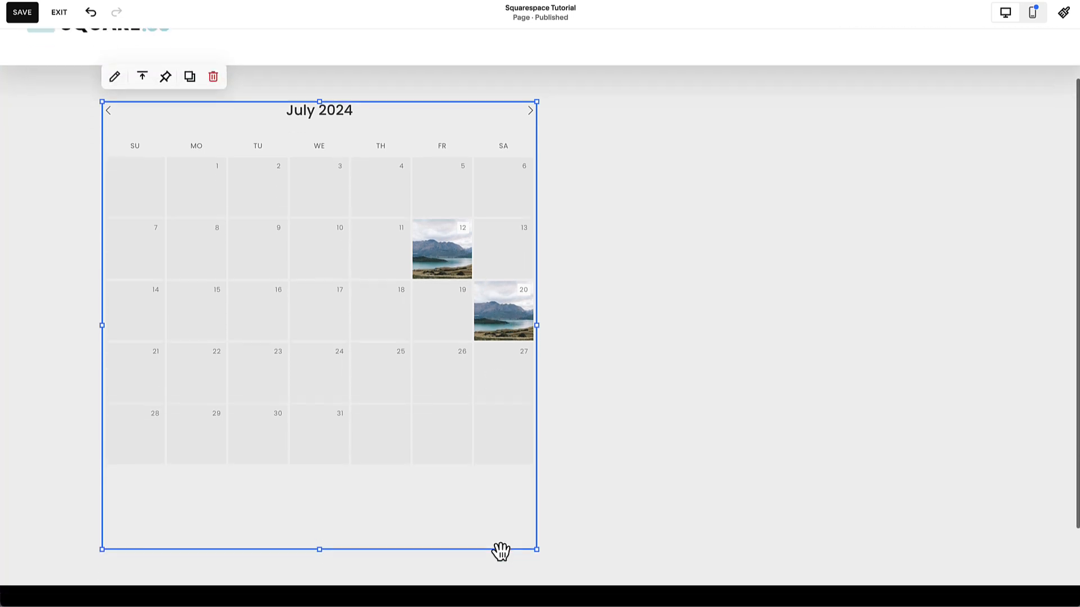
Step: Stretch the Blog-sourced calendar block taller than the July month grid
drag(538, 550, 393, 443)
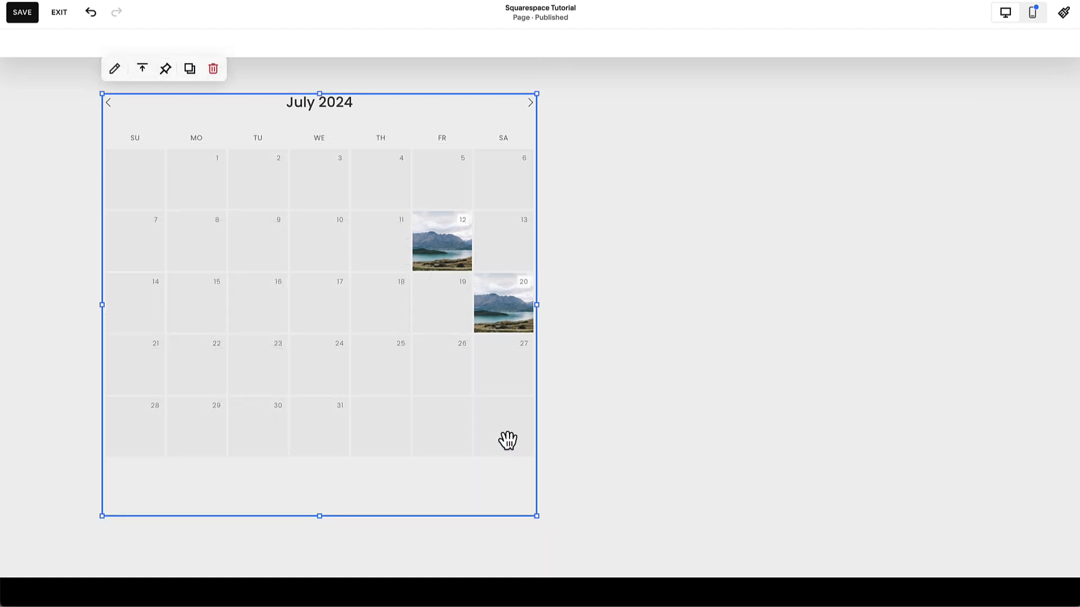
mouse_move(434, 241)
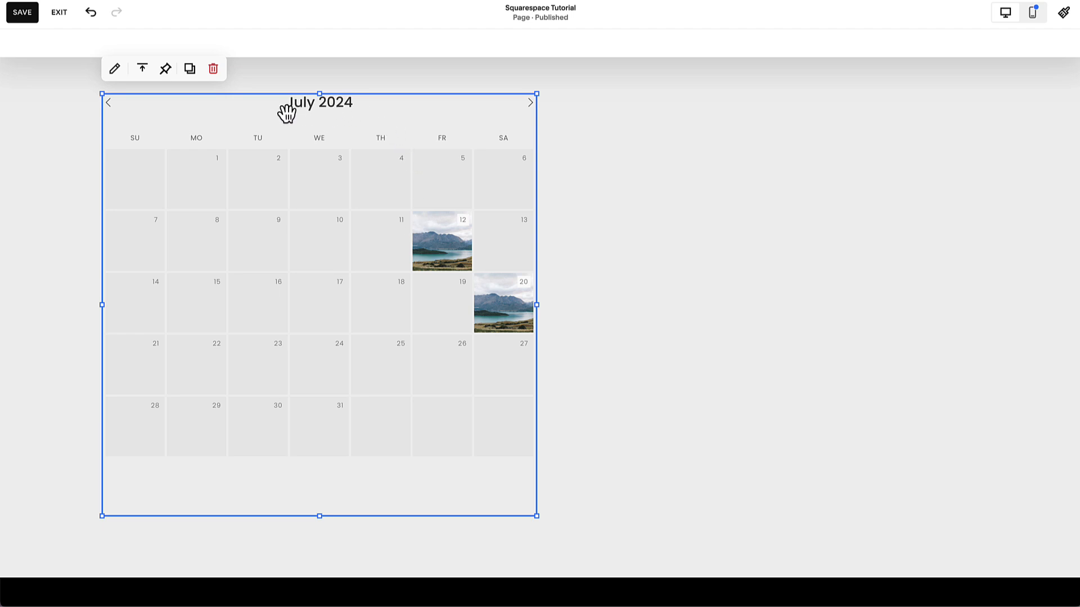
Step: Vertically center the calendar within its block with Align Center and save the page
click(142, 69)
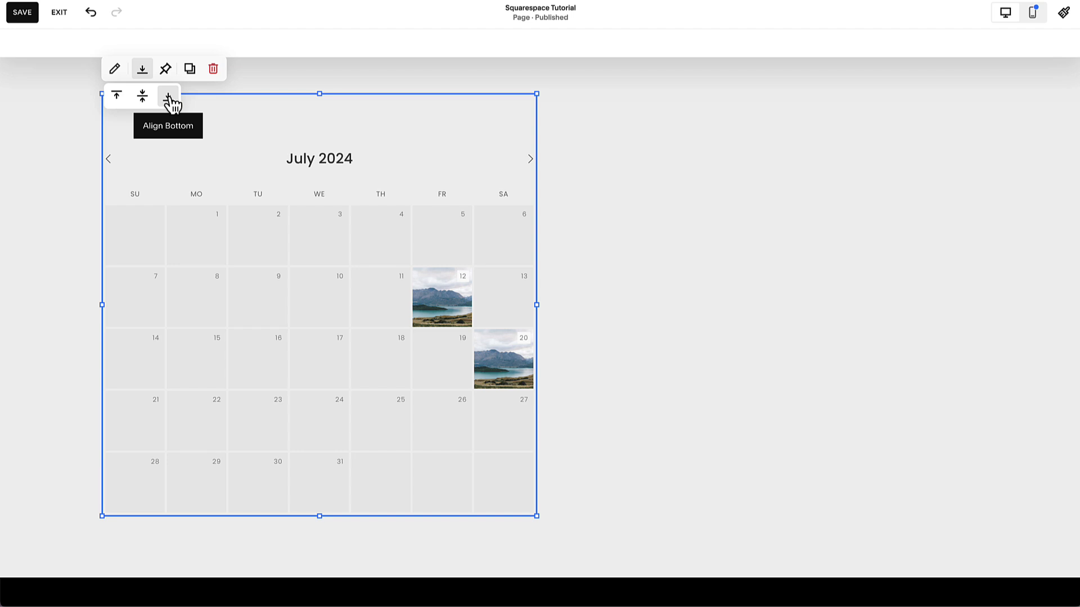
click(606, 120)
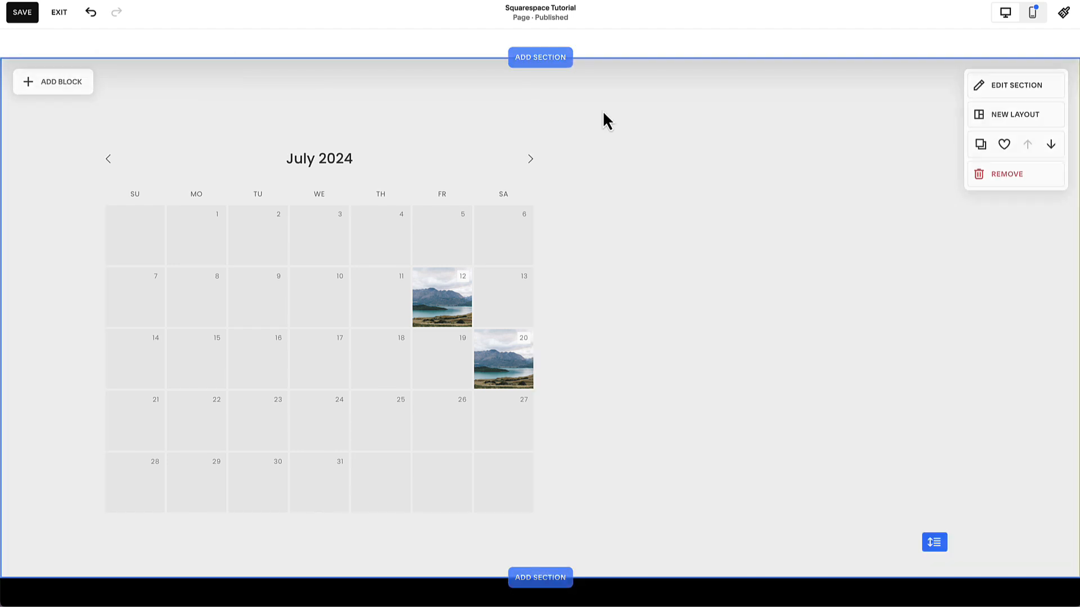
click(21, 12)
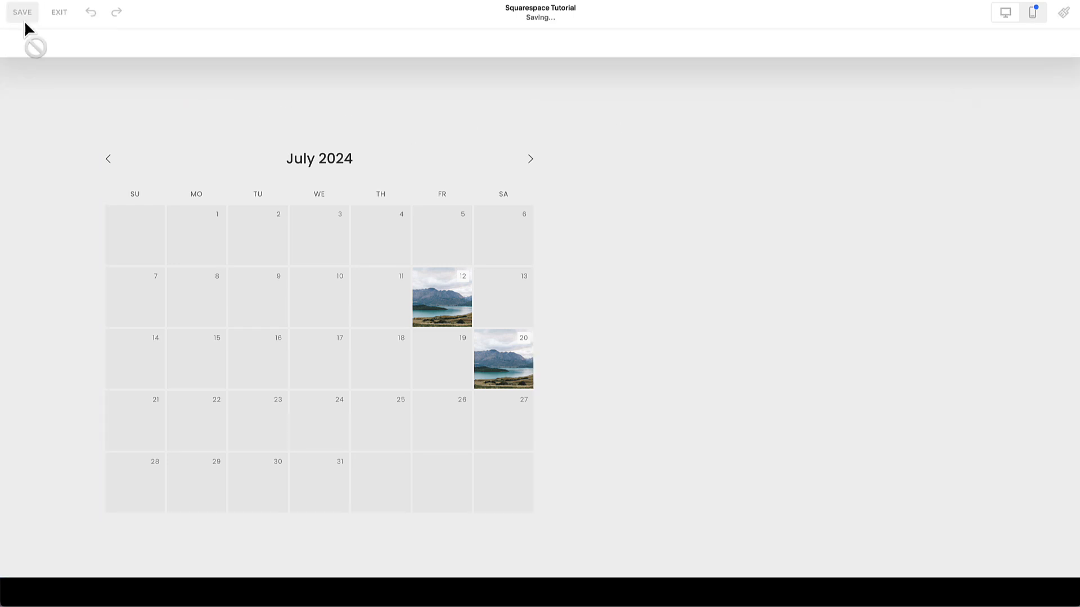